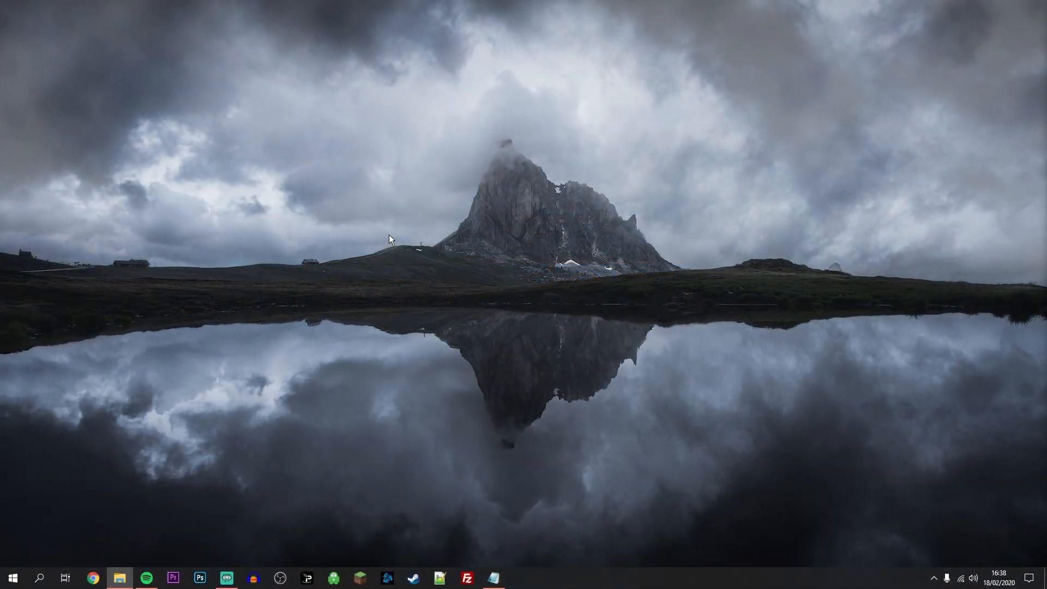
mouse_move(502, 262)
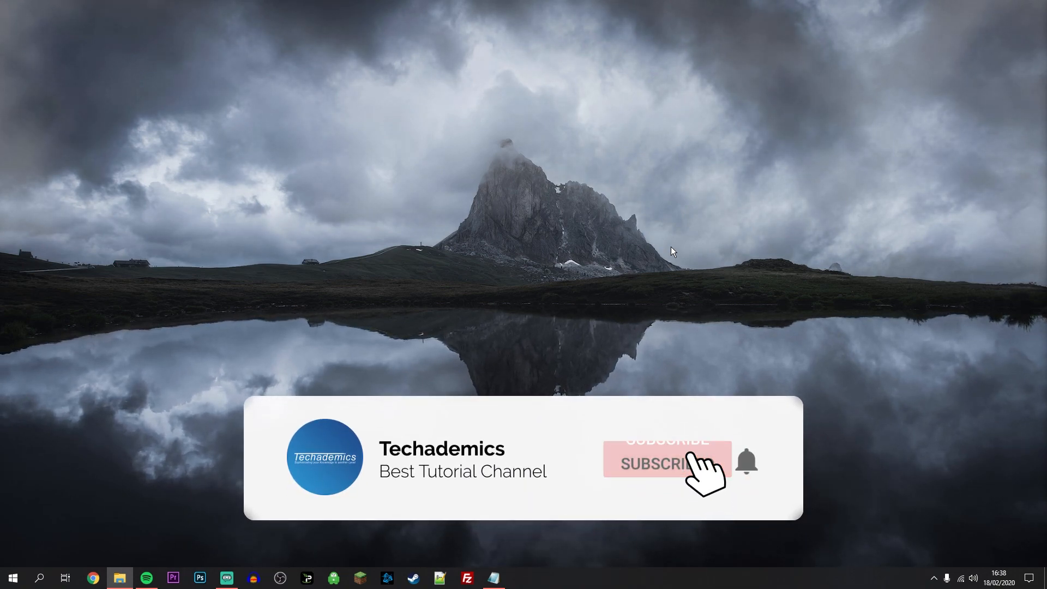
Launch Spotify and reach Preferences through the Edit menu
left_click(667, 463)
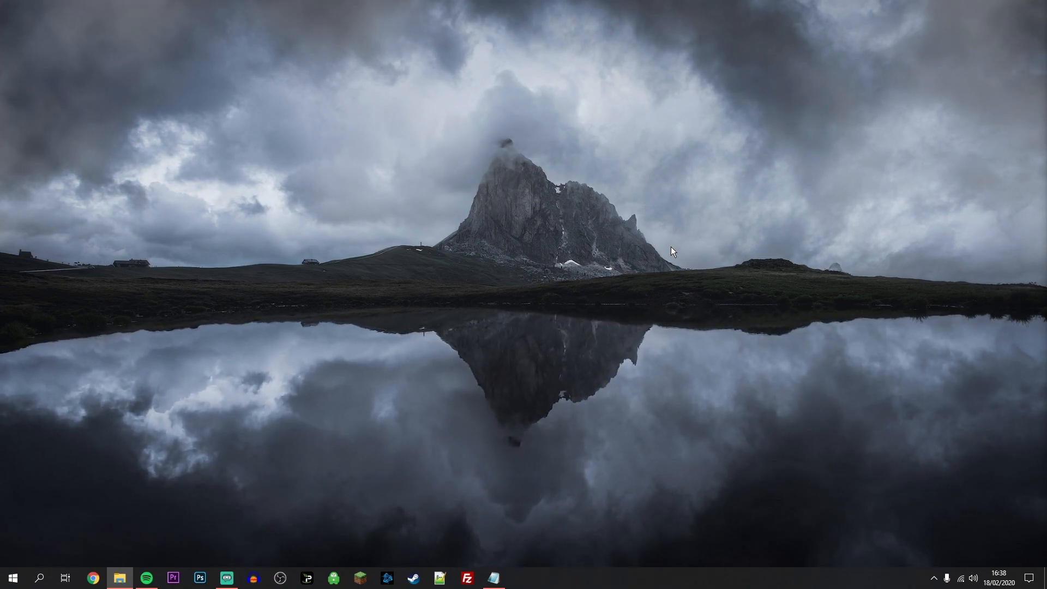
mouse_move(658, 227)
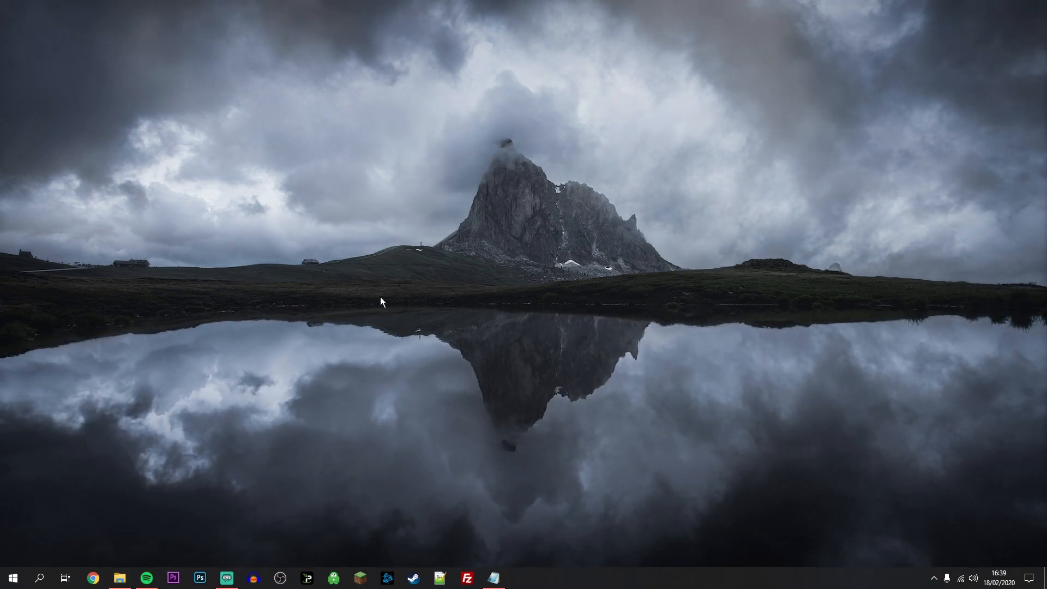
left_click(147, 579)
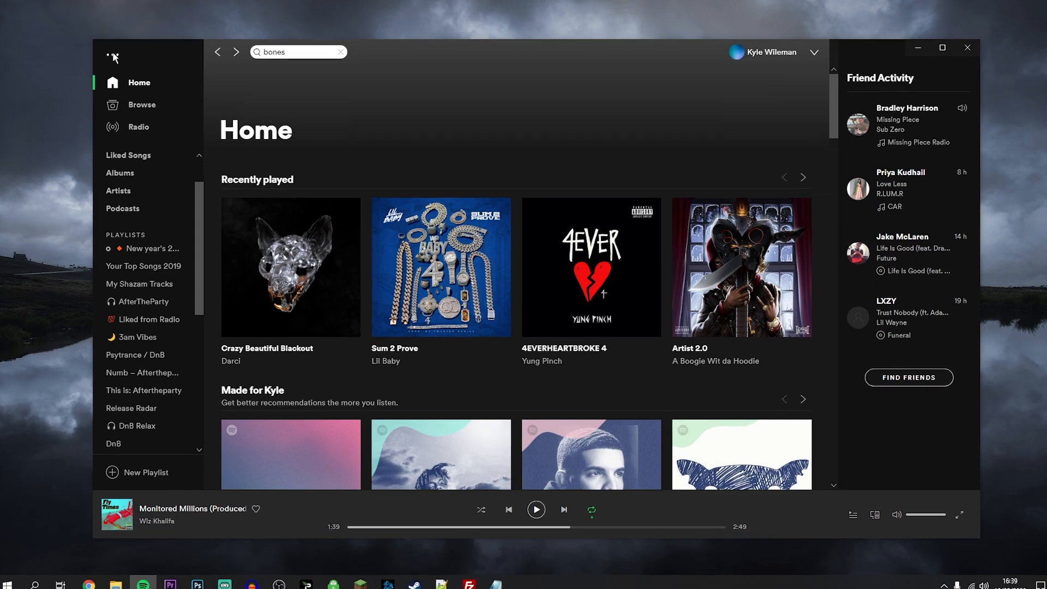
left_click(111, 57)
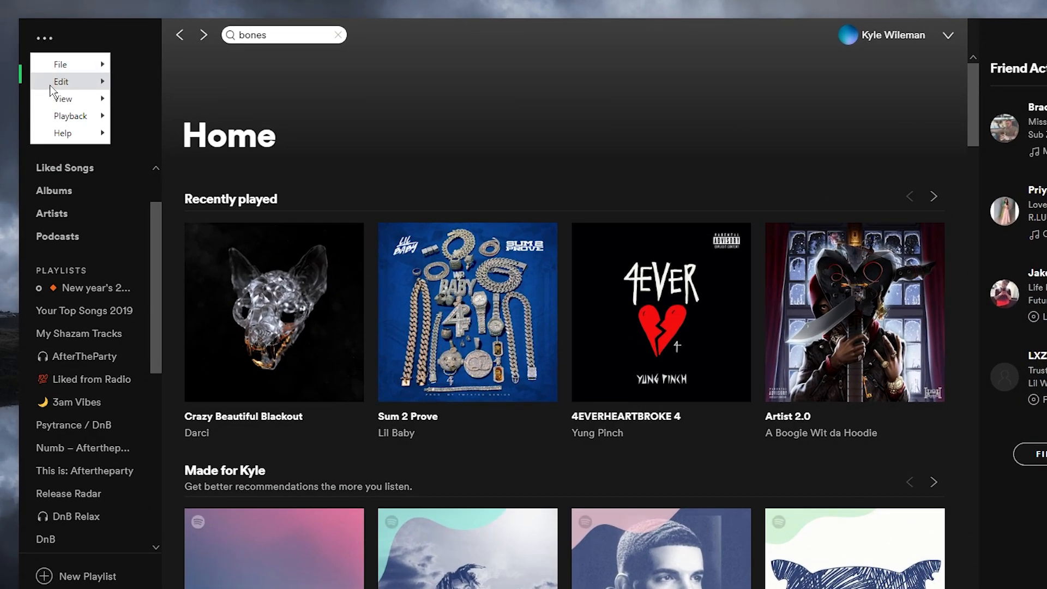
left_click(61, 81)
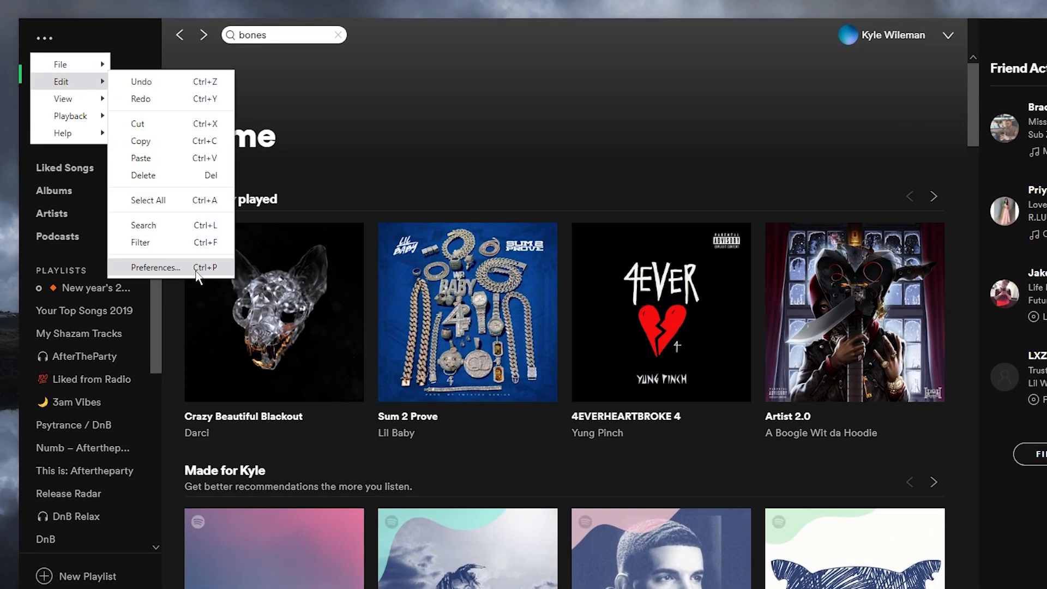
left_click(155, 267)
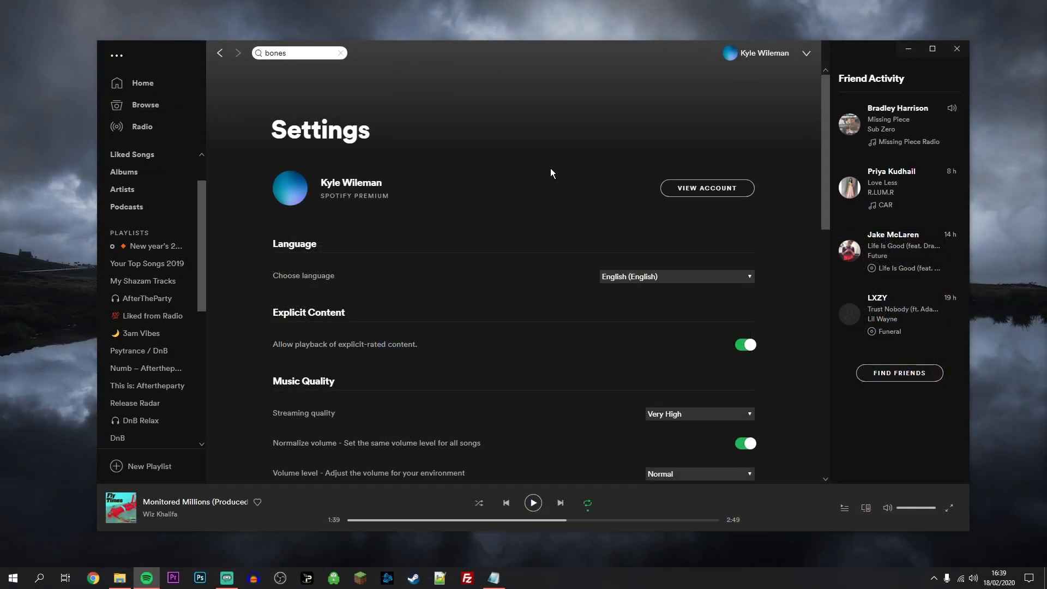
Switch on Show Local Files in the Local Files section of Settings
scroll("down", 3)
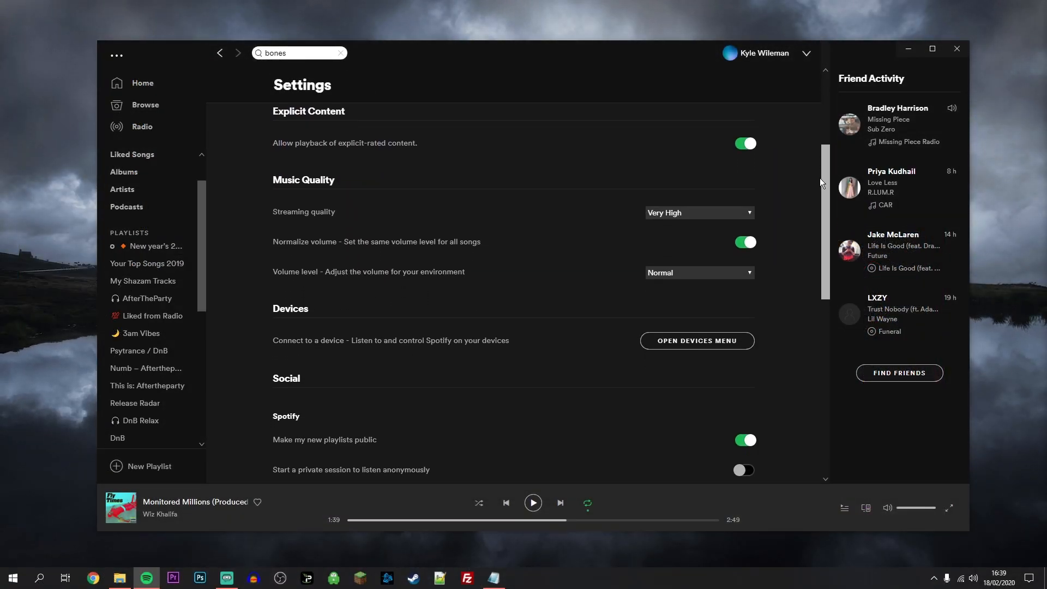
scroll("down", 3)
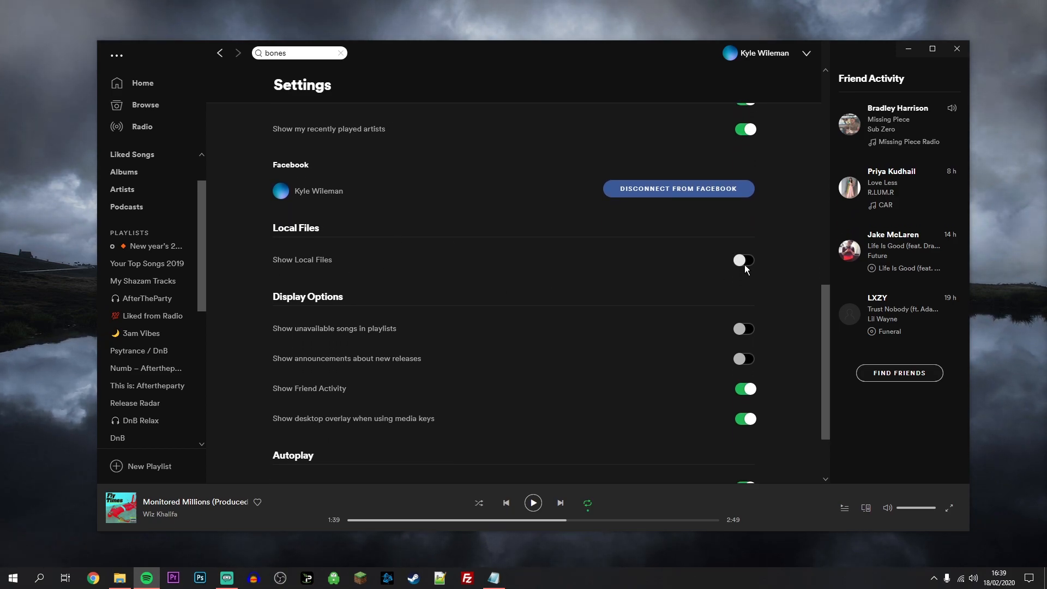
left_click(744, 260)
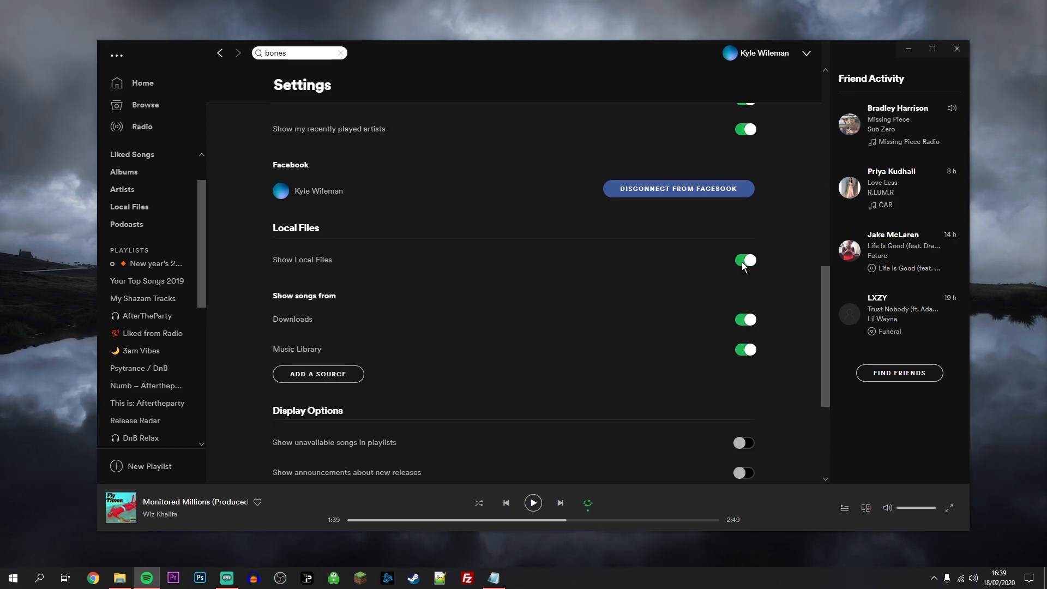
mouse_move(485, 266)
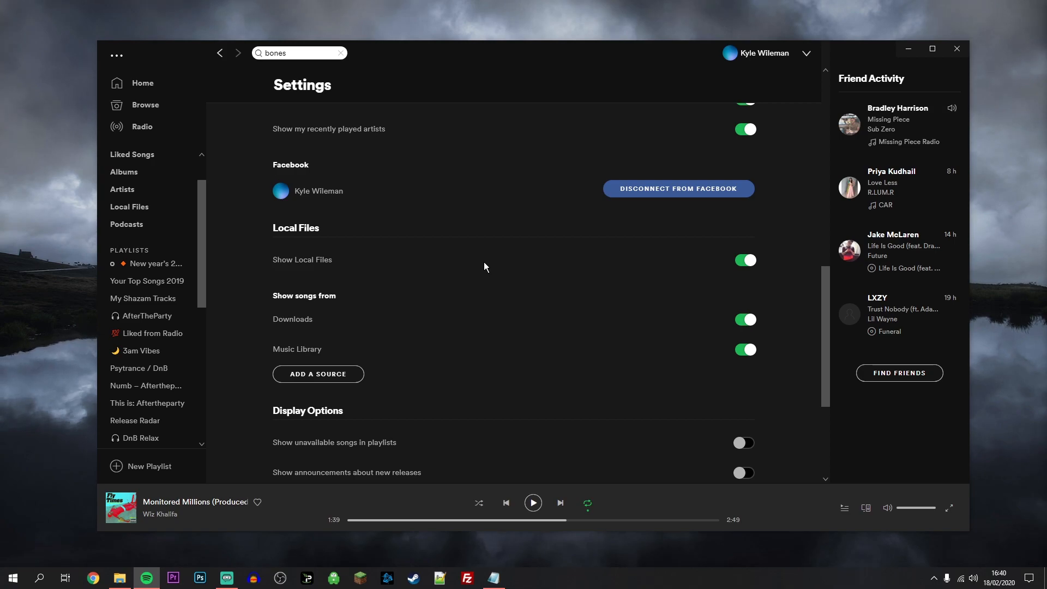
mouse_move(569, 282)
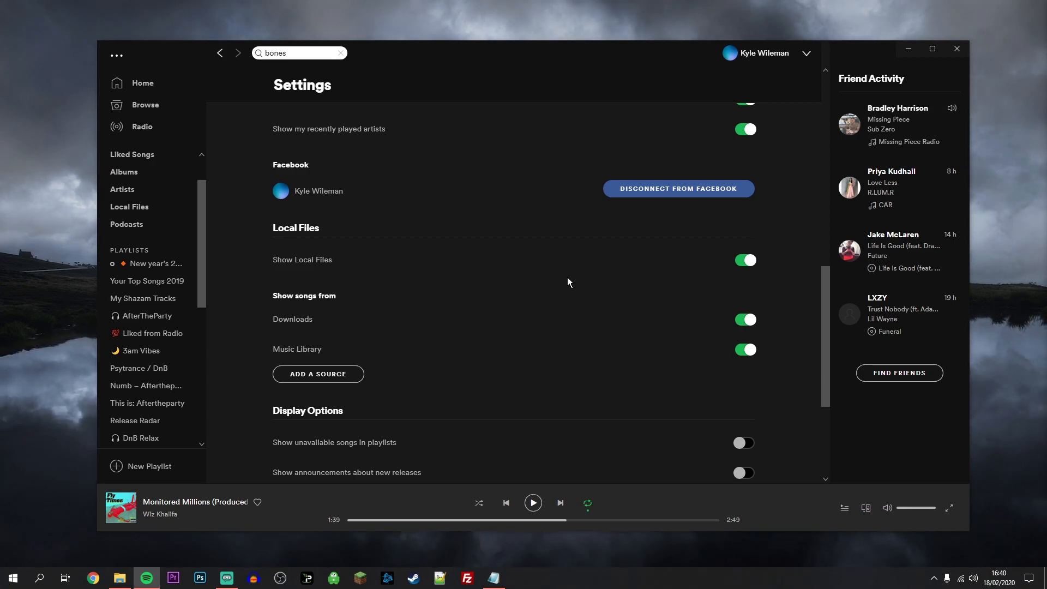
mouse_move(266, 347)
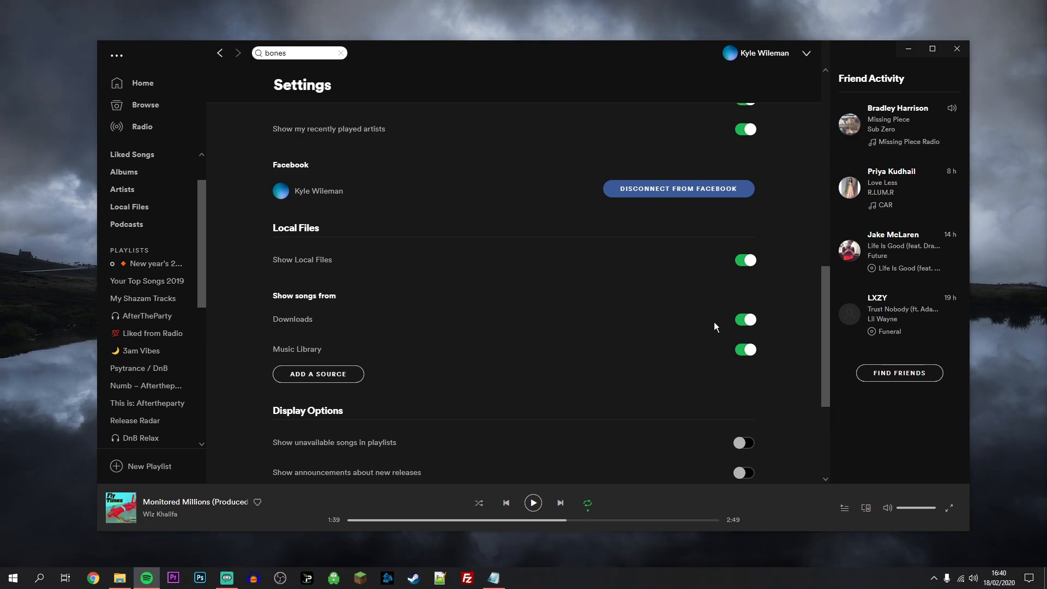
Switch off the Downloads source and start adding a new folder source
left_click(745, 319)
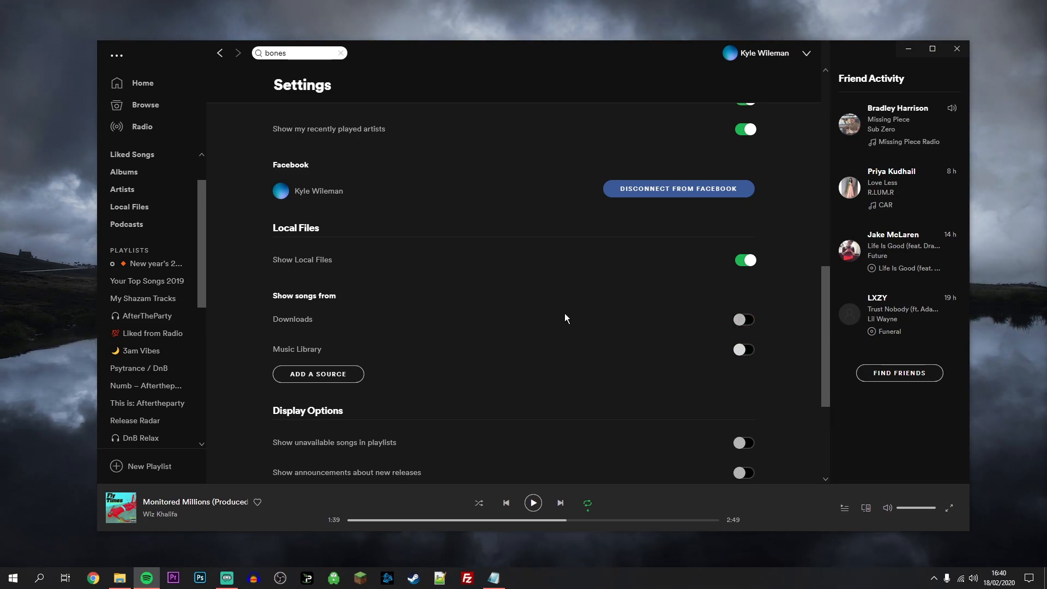
mouse_move(576, 315)
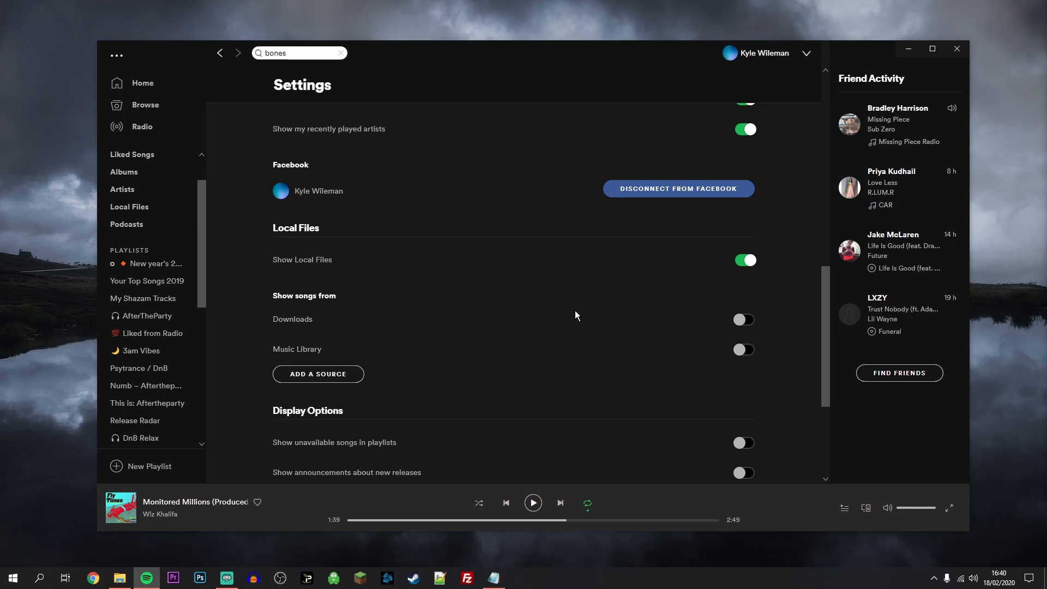
mouse_move(343, 383)
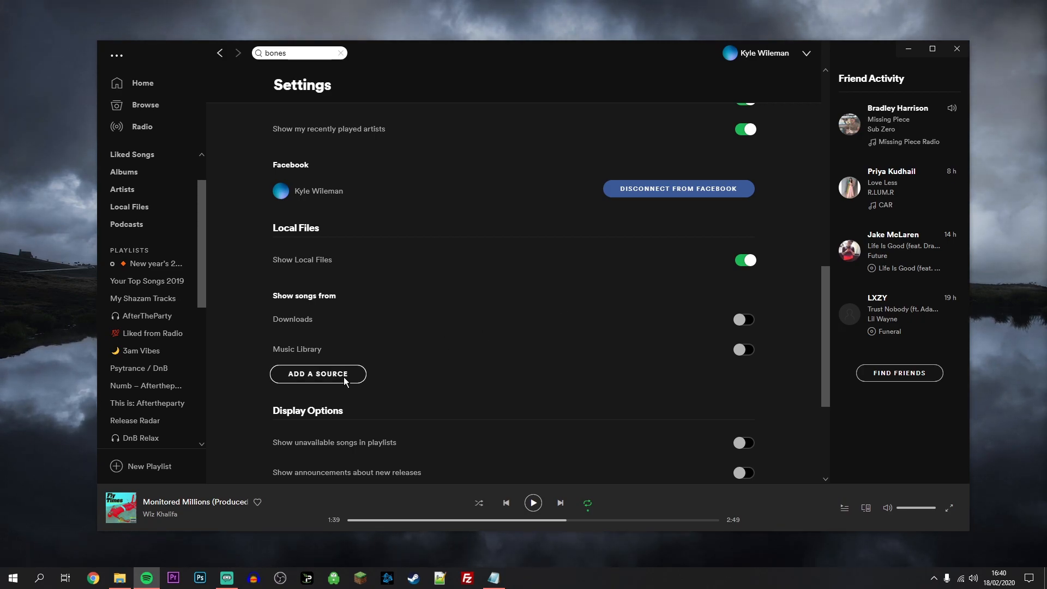
mouse_move(361, 382)
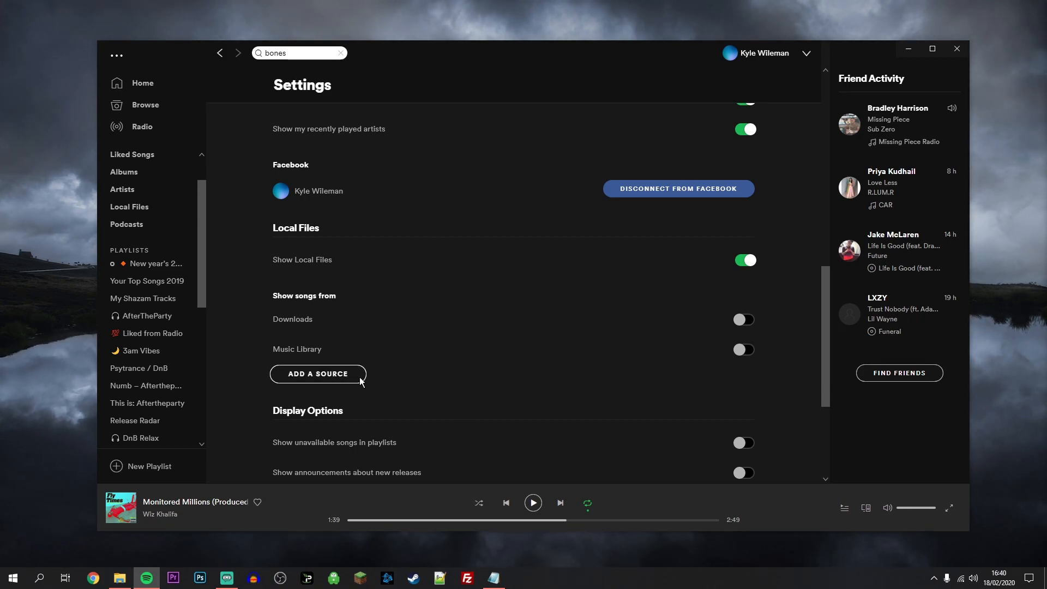
left_click(318, 373)
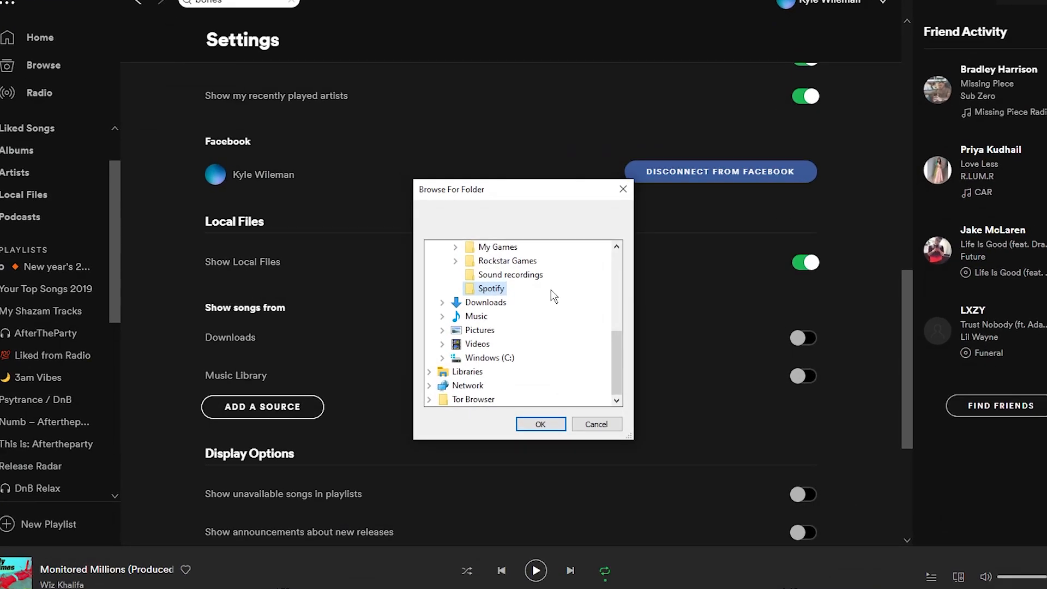
Confirm the Documents Spotify folder as a source and leave its toggle enabled
left_click(541, 424)
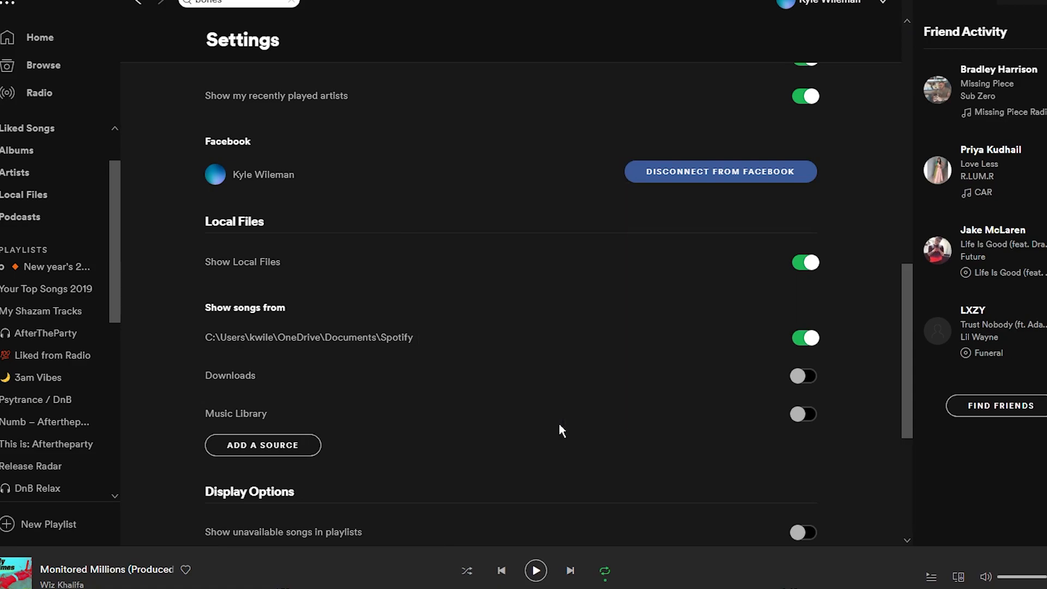
mouse_move(320, 336)
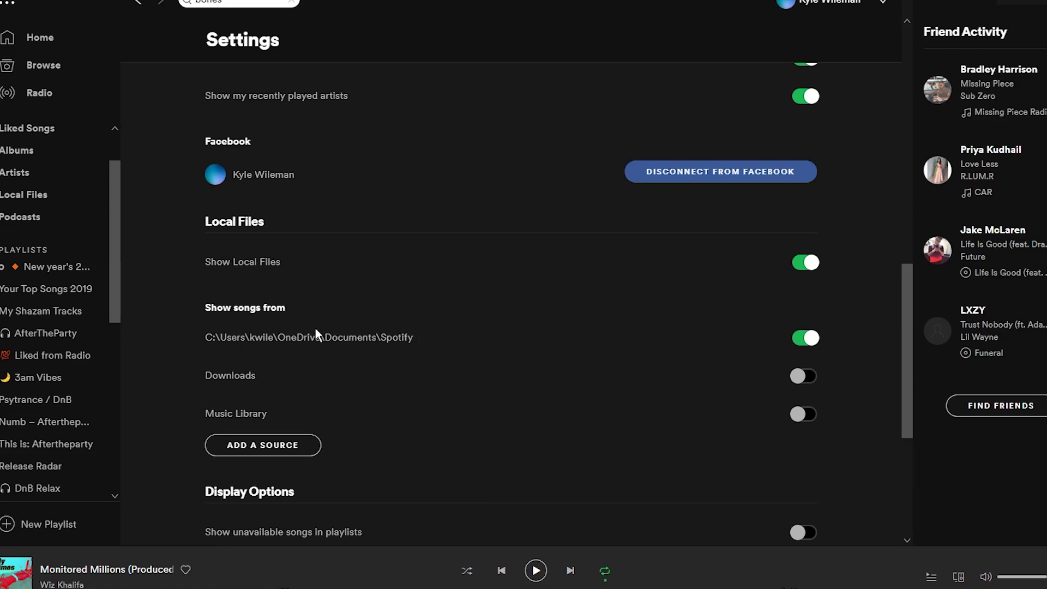
left_click(804, 338)
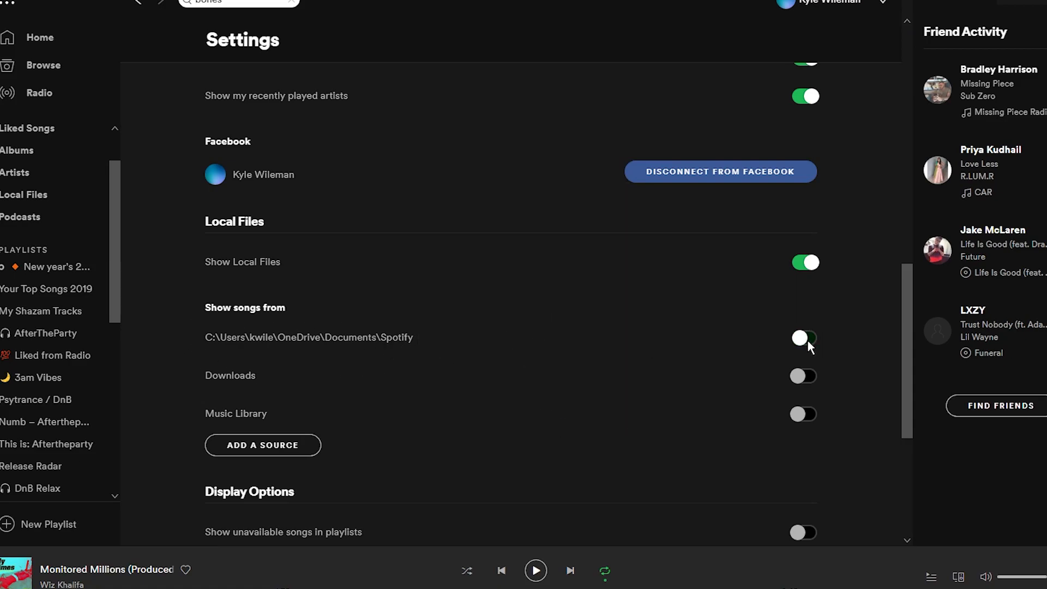
left_click(803, 338)
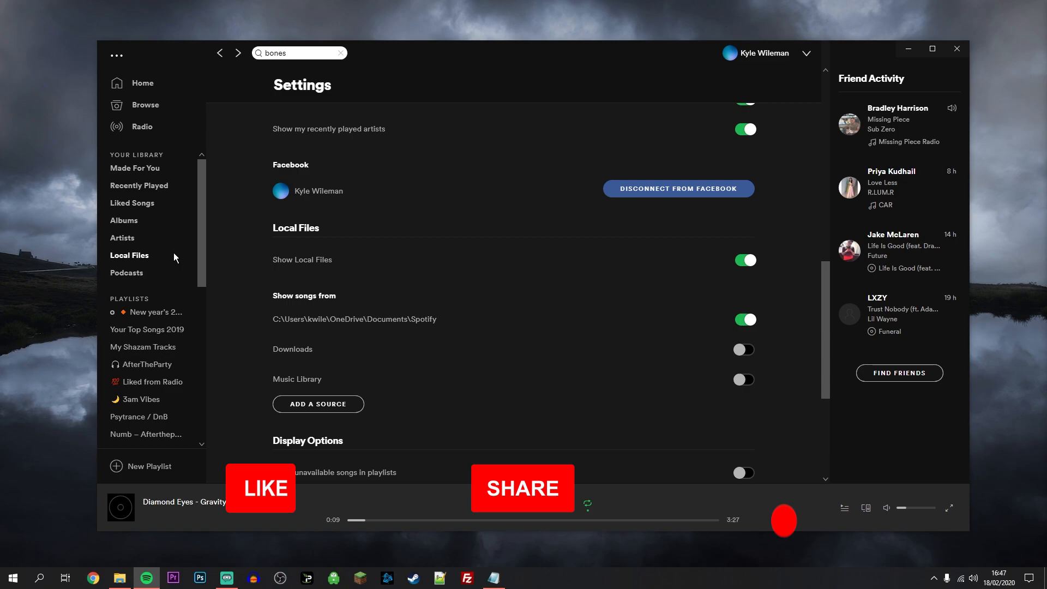
Show the Local Files library listing Diamond Eyes – Gravity [NCS Release]
left_click(129, 256)
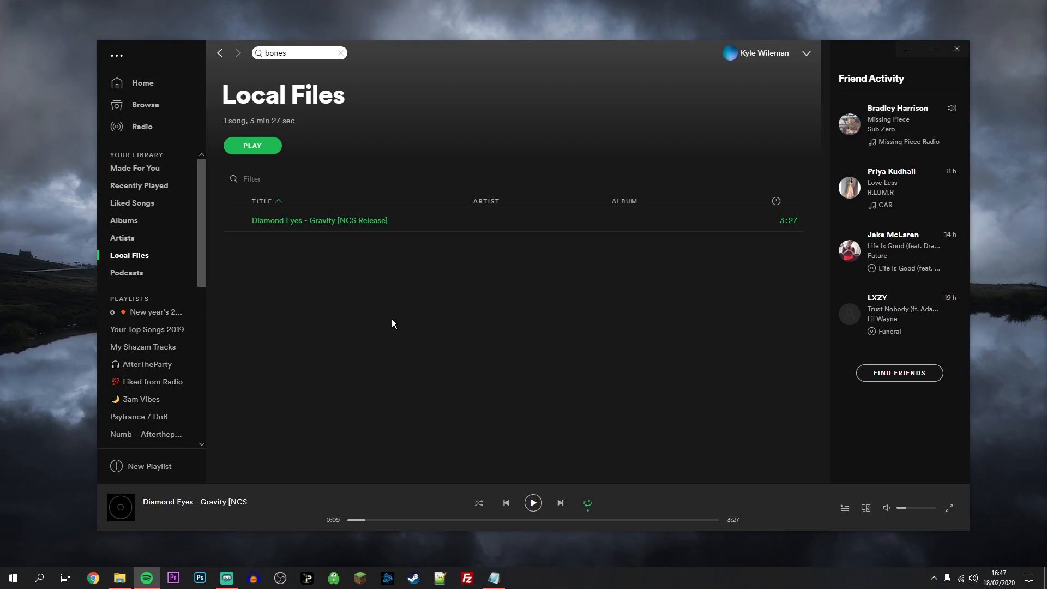
mouse_move(337, 252)
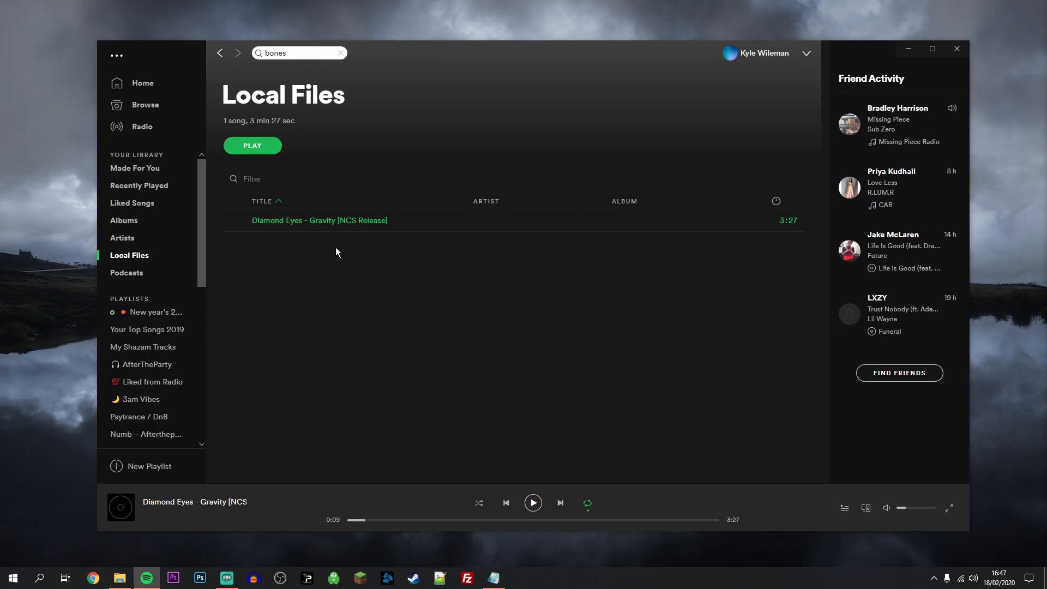
mouse_move(357, 225)
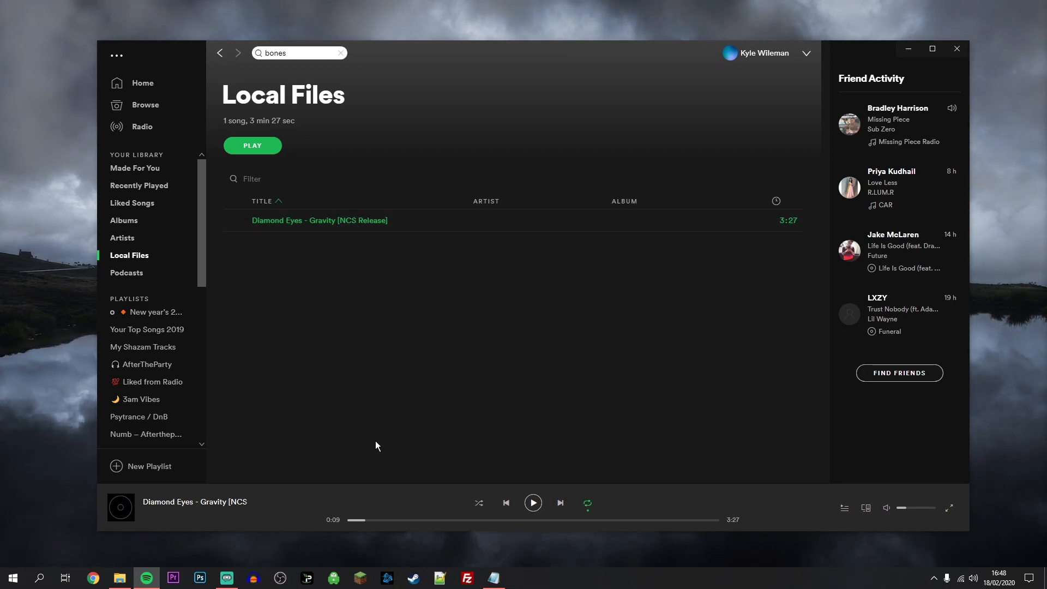
mouse_move(360, 327)
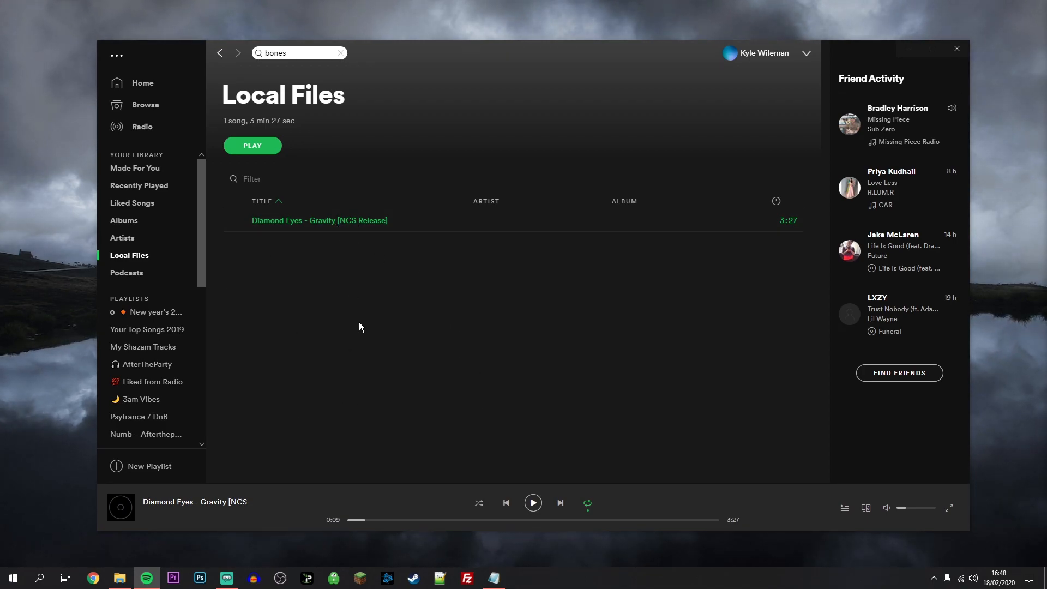
mouse_move(347, 325)
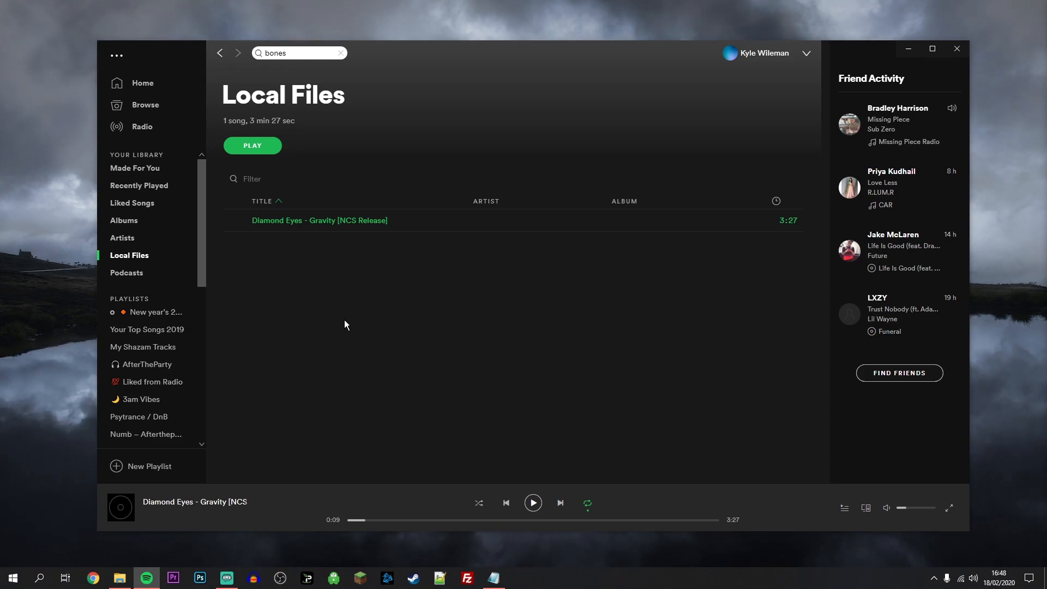
Expand the Add to Playlist submenu from the Diamond Eyes song's options
right_click(320, 220)
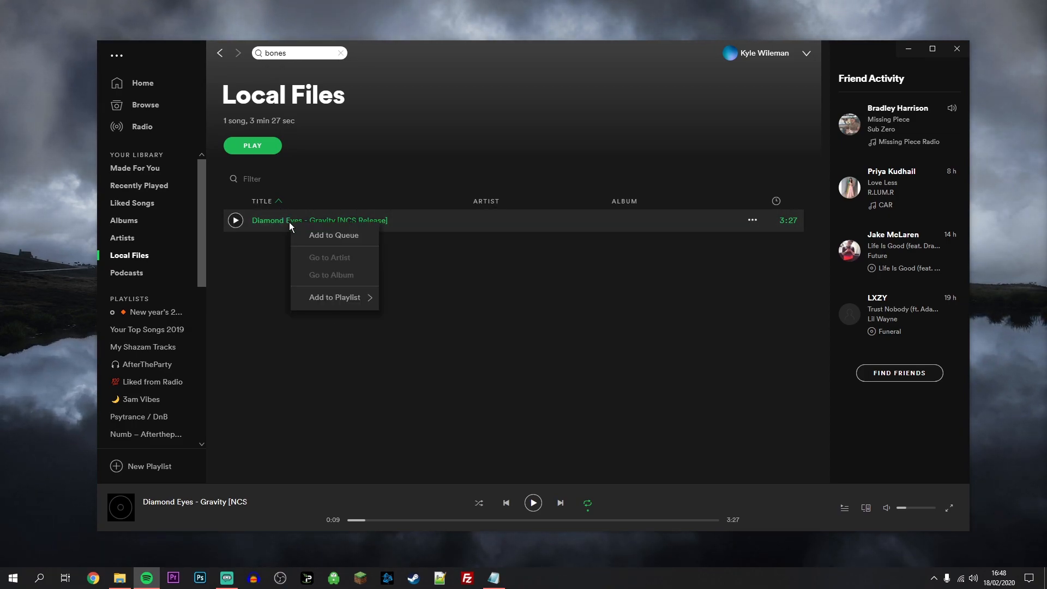
left_click(334, 297)
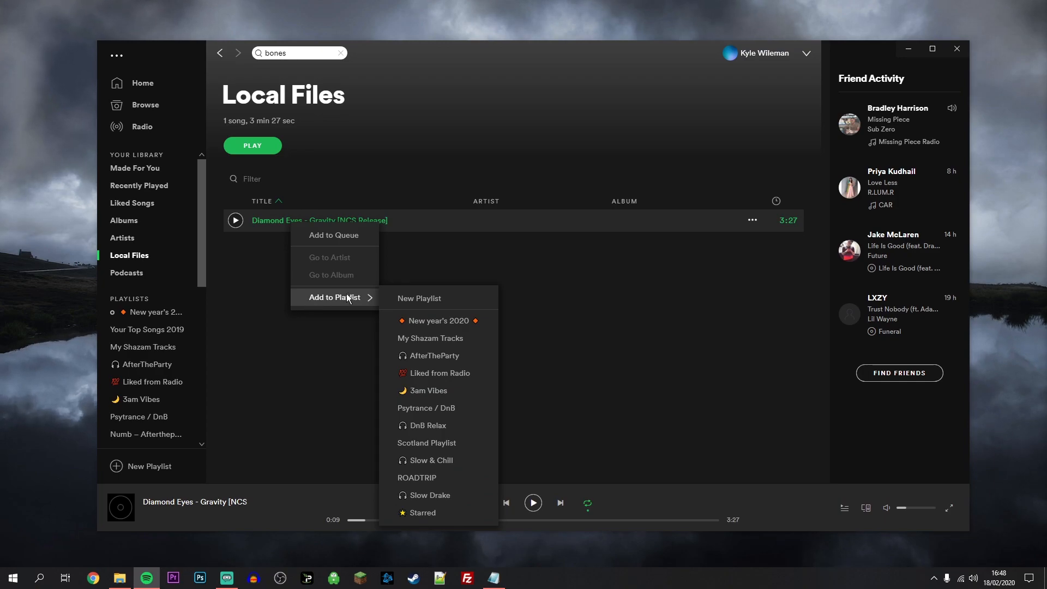
mouse_move(449, 376)
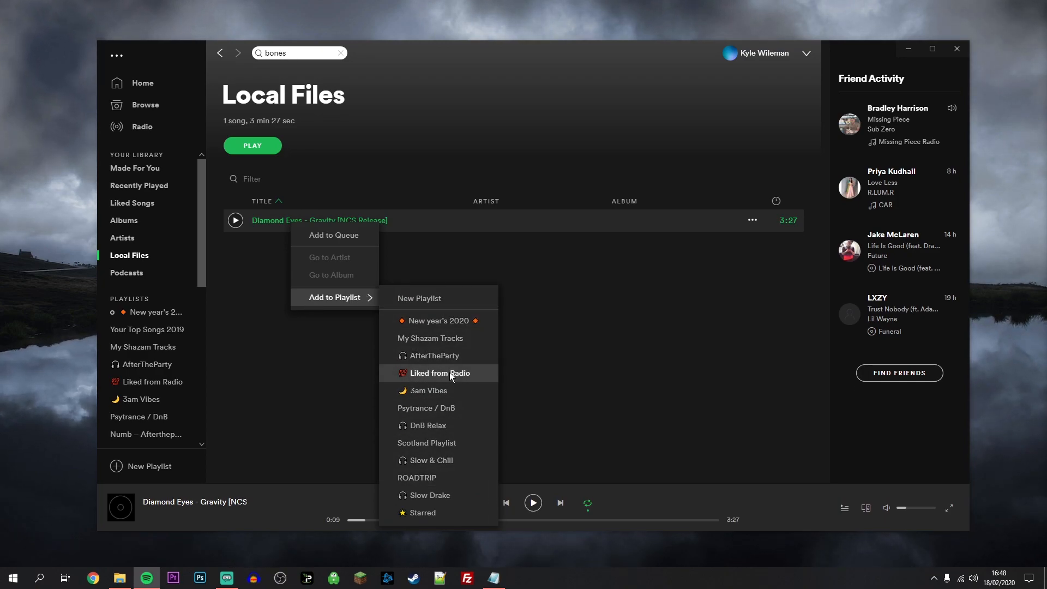